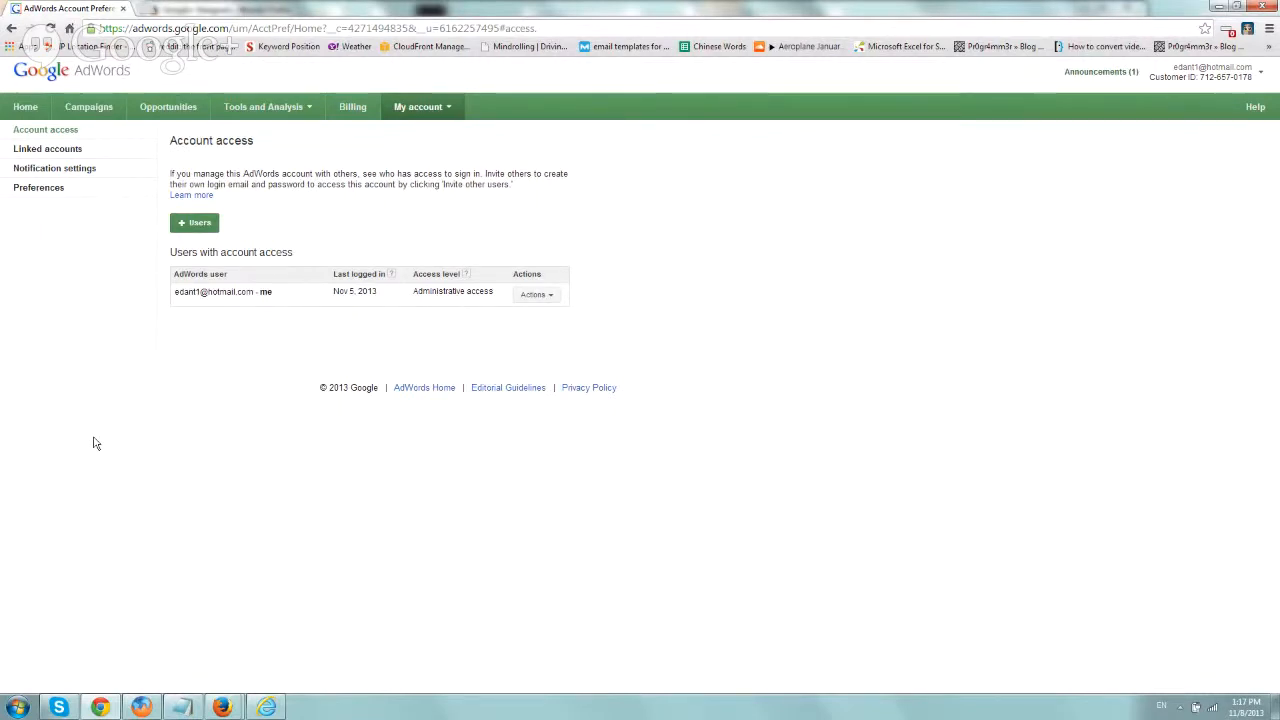
{"action": "mouse_move", "coordinate": [346, 420]}
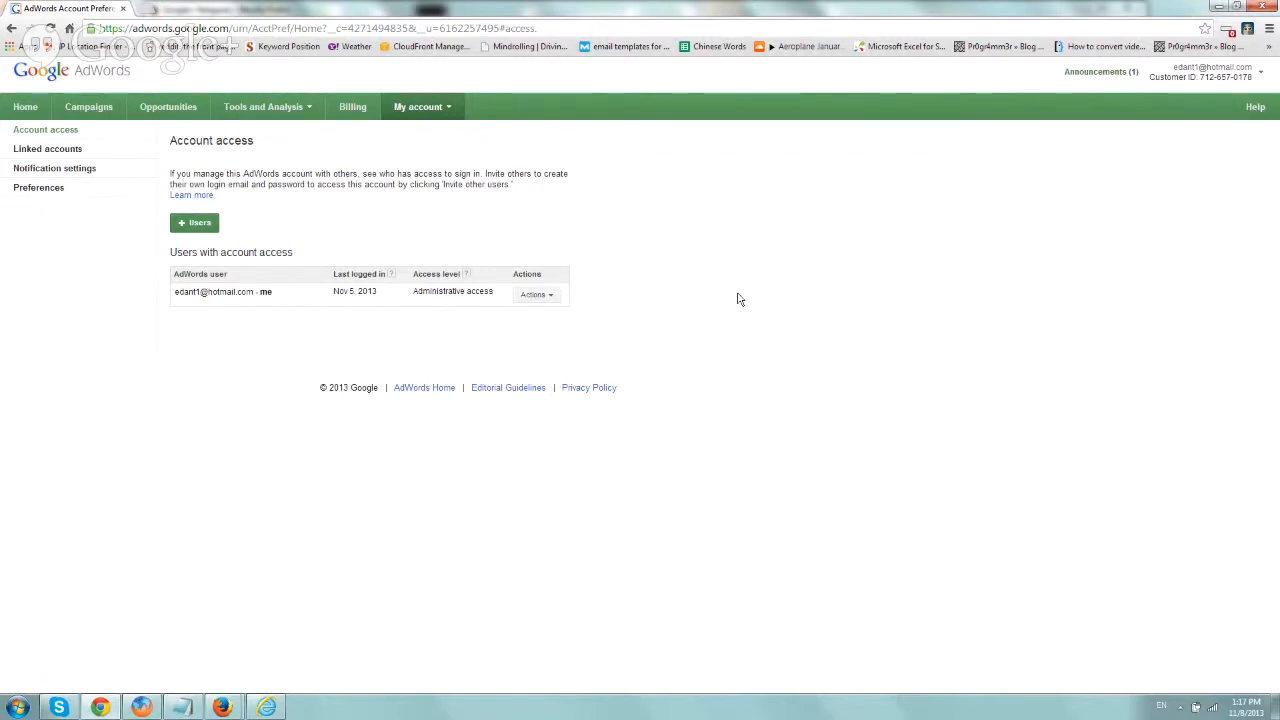
{"action": "mouse_move", "coordinate": [650, 332]}
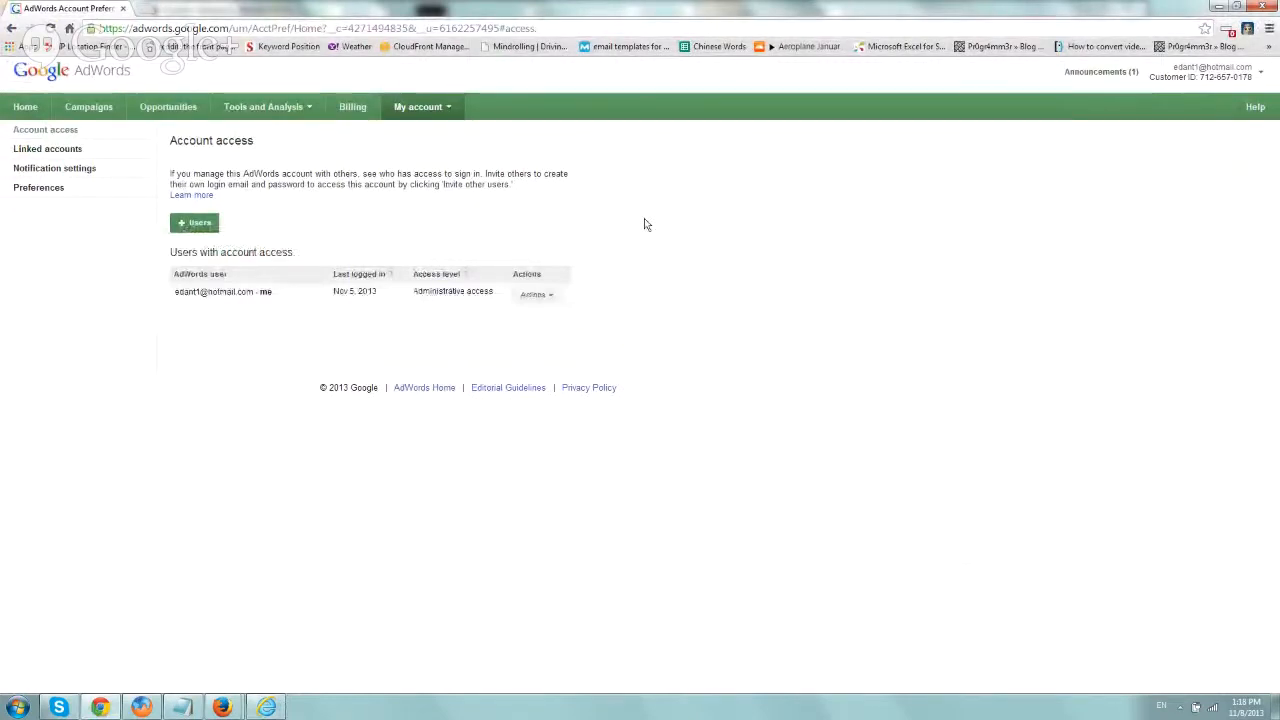
{"action": "mouse_move", "coordinate": [758, 206]}
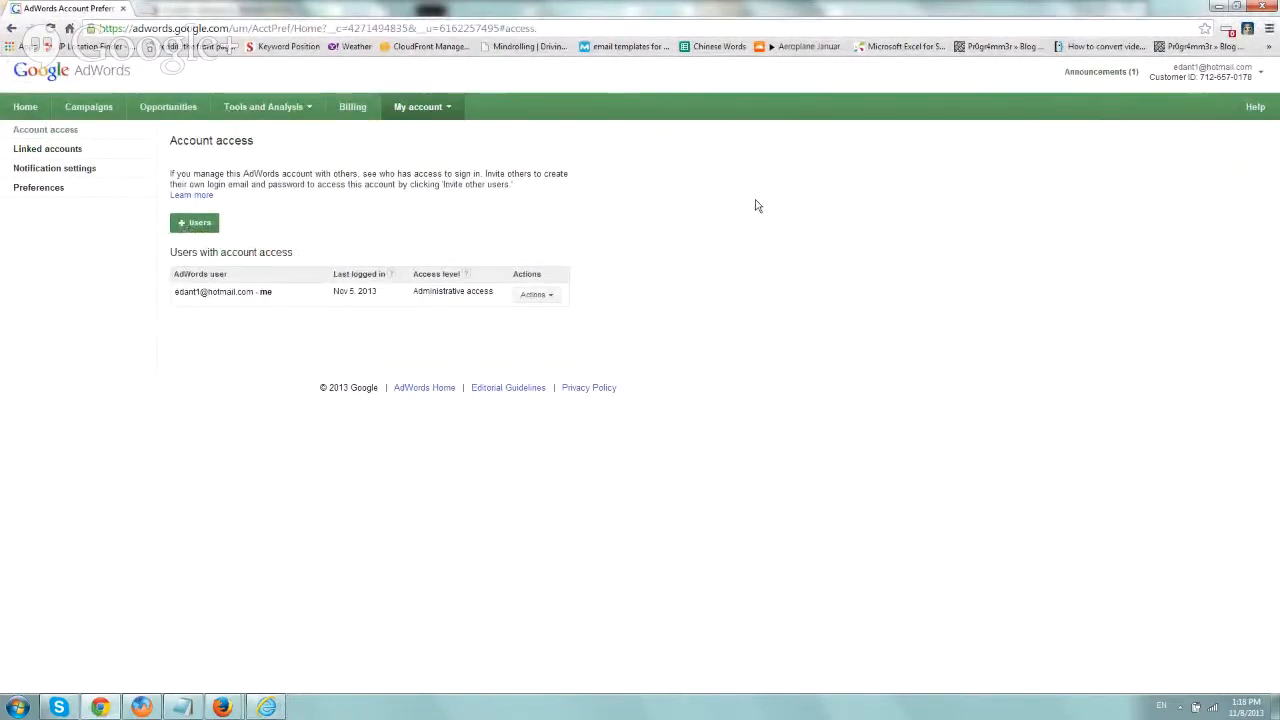
{"action": "mouse_move", "coordinate": [1152, 84]}
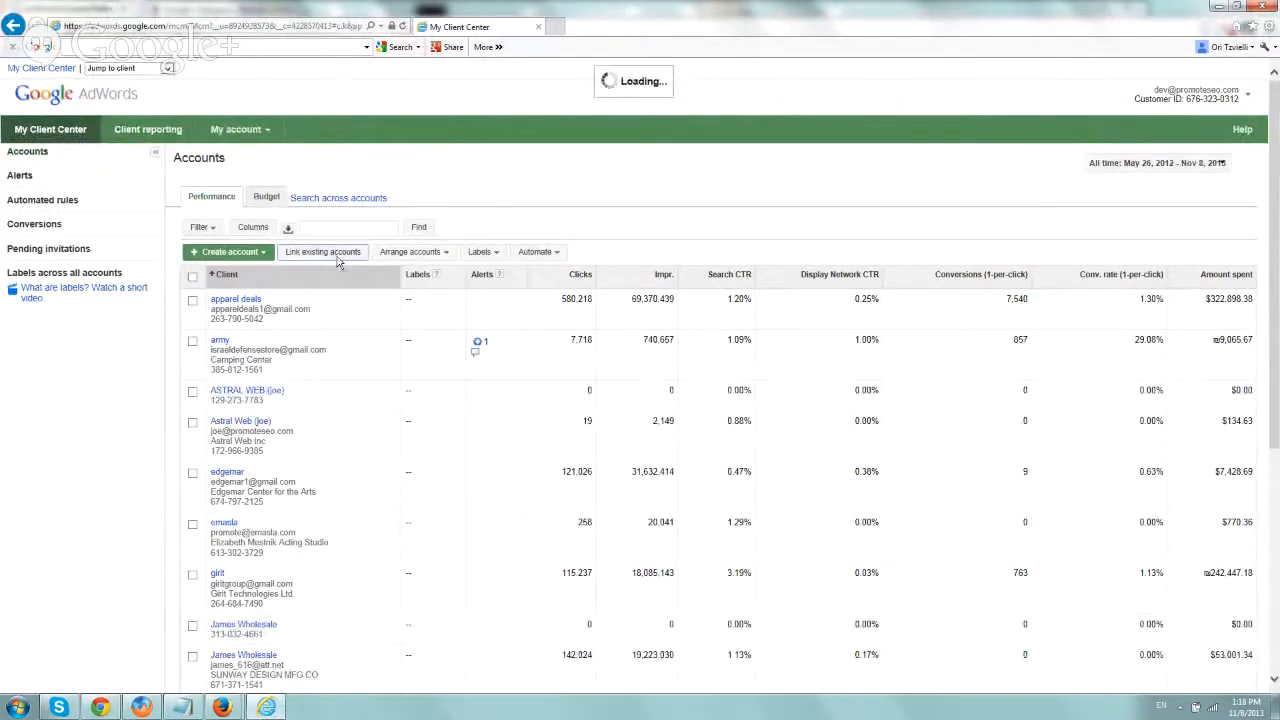
{"action": "left_click", "coordinate": [322, 252]}
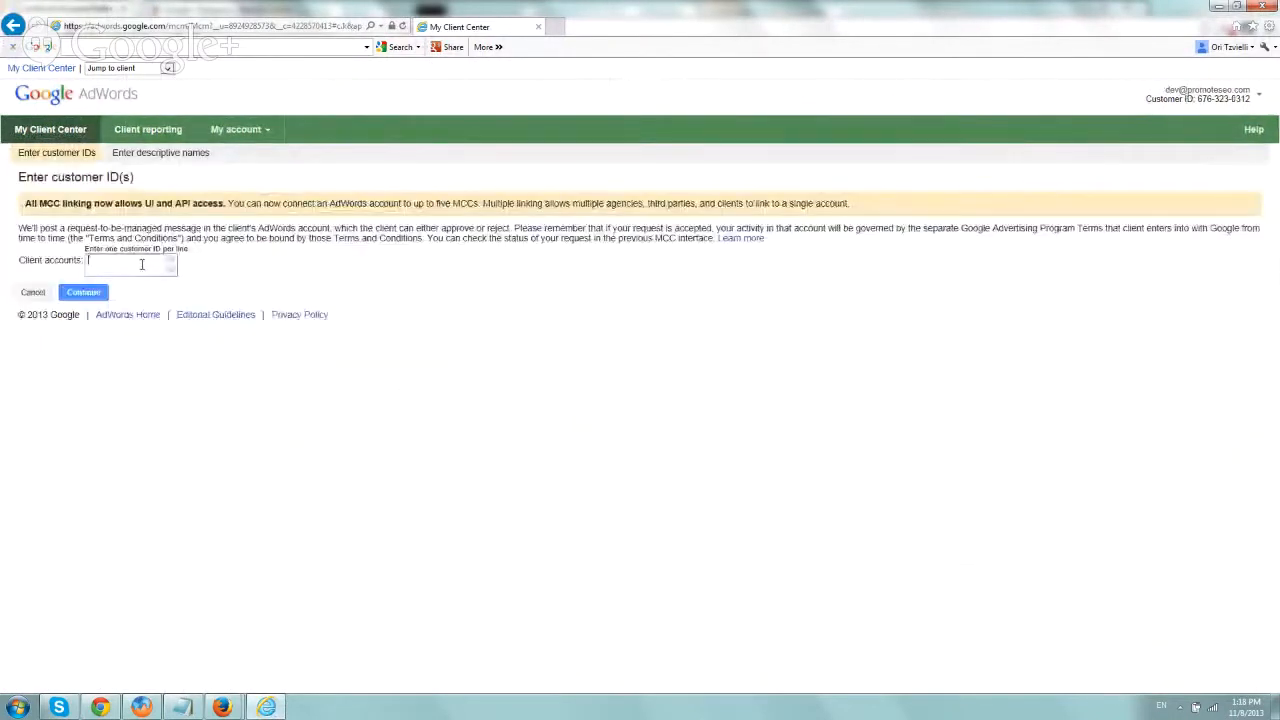
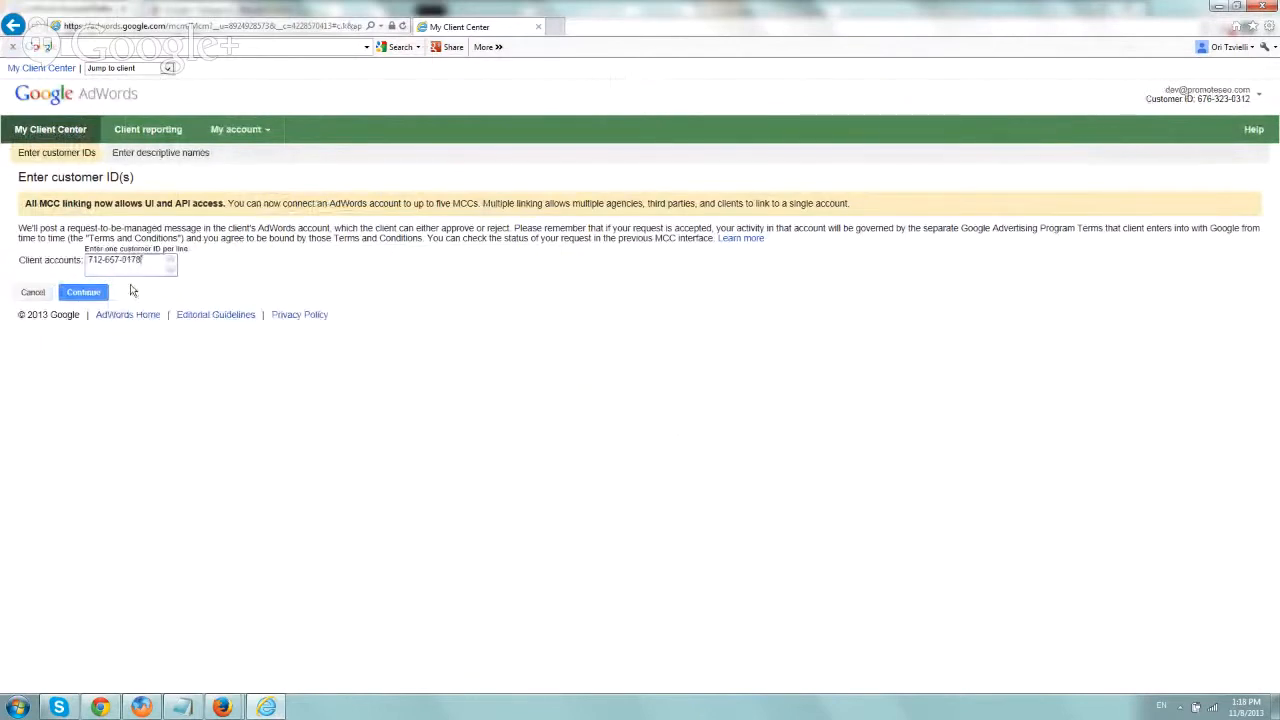
{"action": "left_click", "coordinate": [84, 292]}
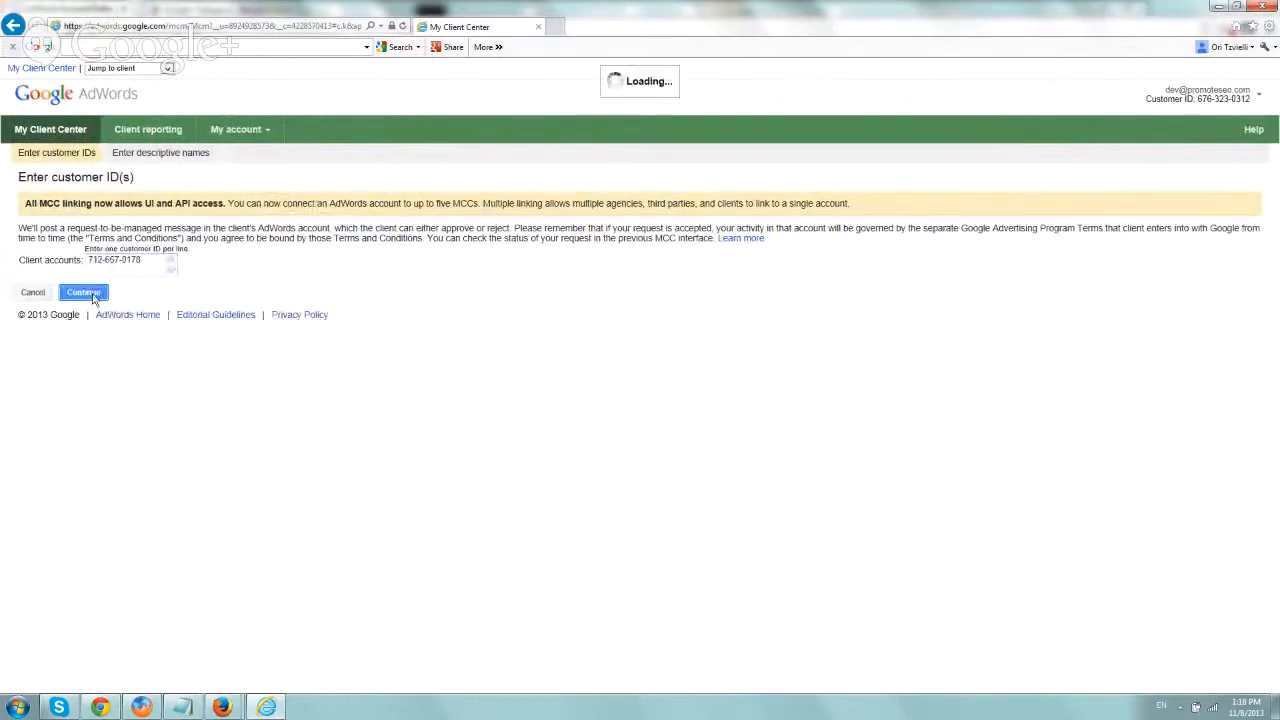
Name the client 'TotalWatch R' and request client approval for the link.
{"action": "left_click", "coordinate": [84, 292]}
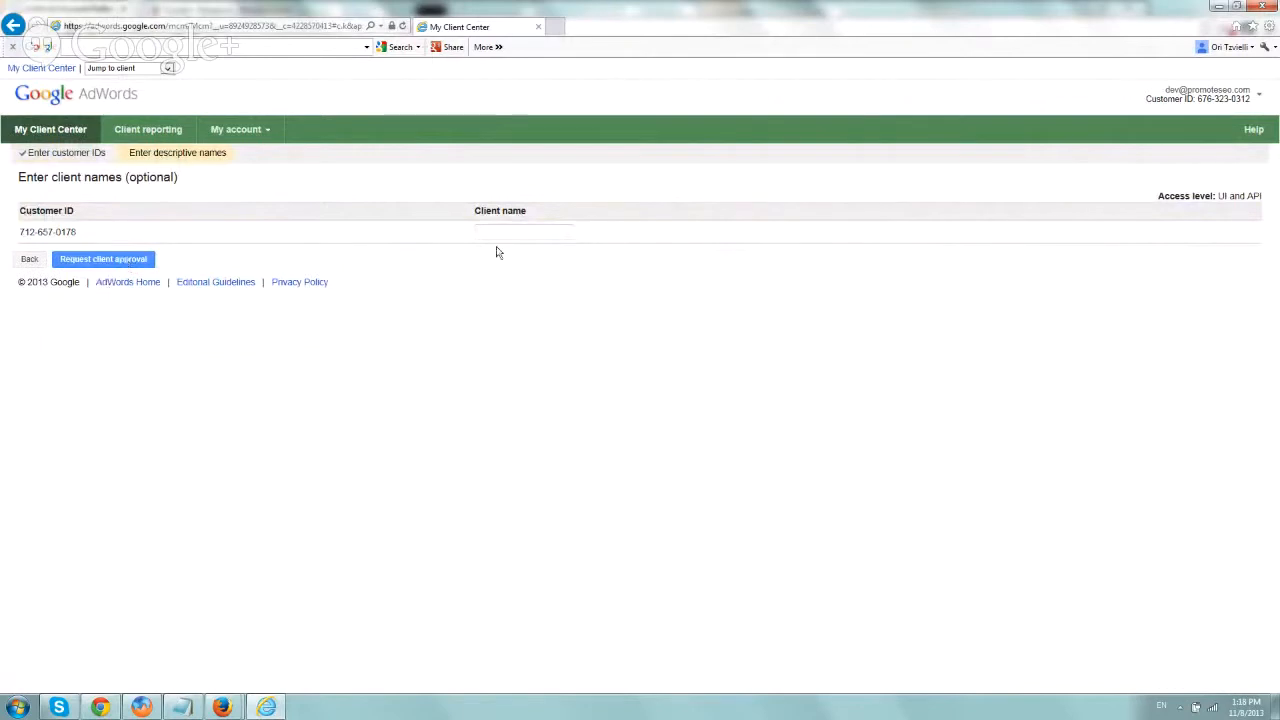
{"action": "left_click", "coordinate": [524, 232]}
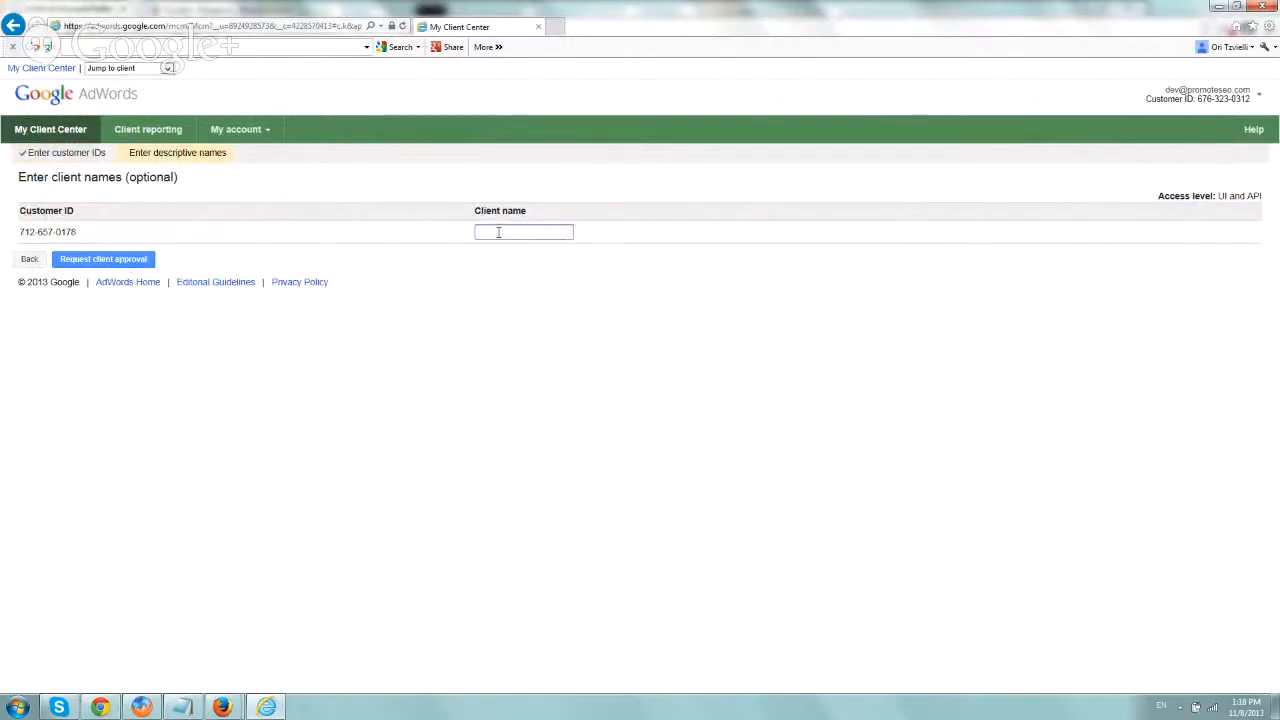
{"action": "type", "text": "TotalWatch R"}
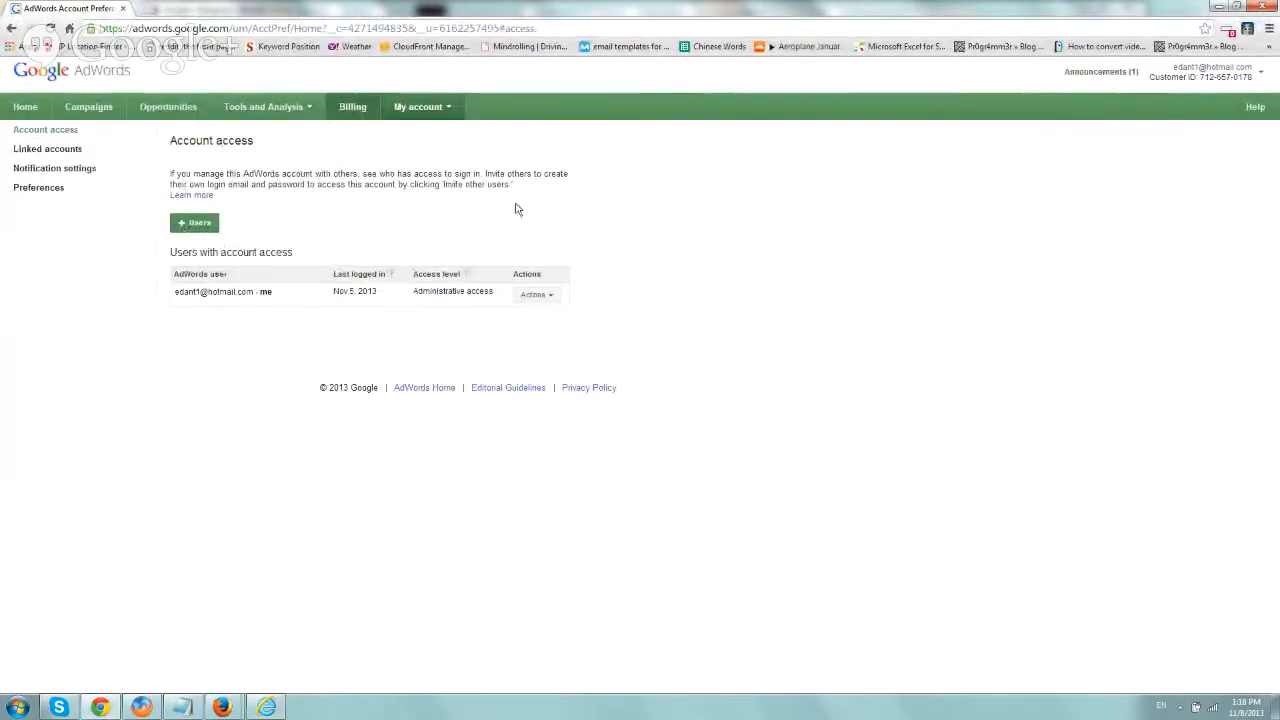
Accept the pending client manager request on the client's Account access page and confirm with OK.
{"action": "left_click", "coordinate": [420, 106]}
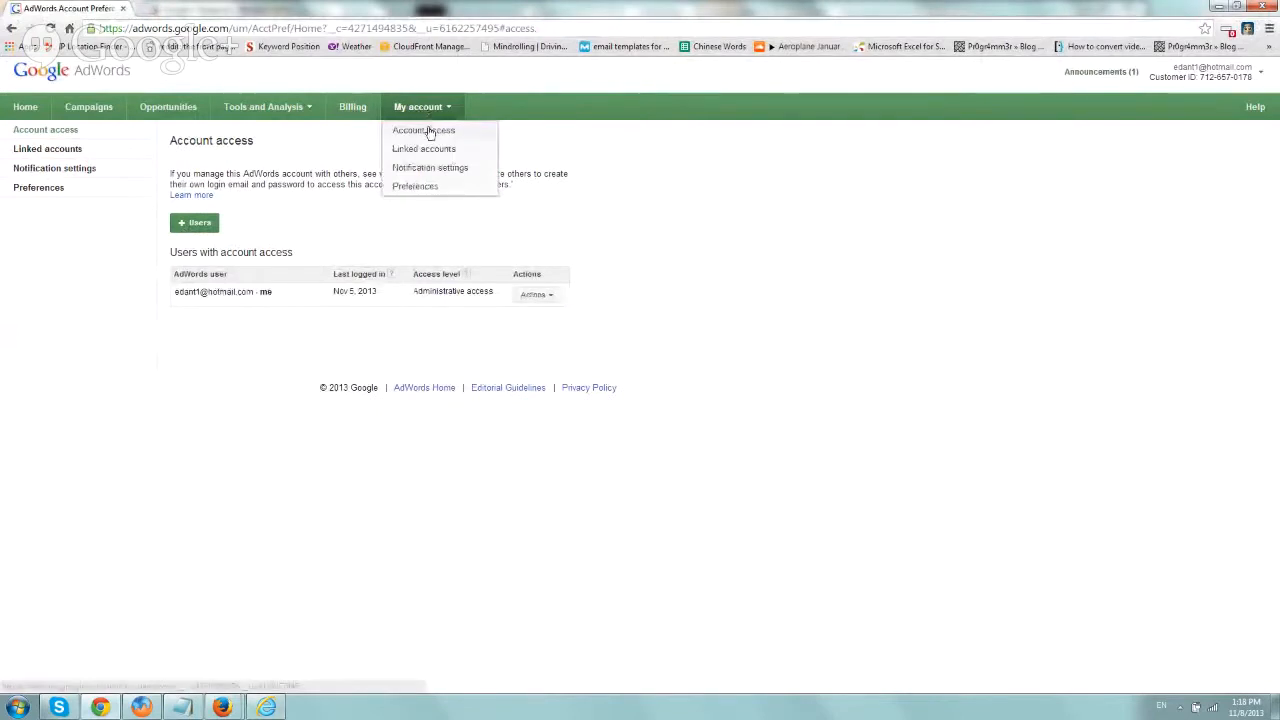
{"action": "left_click", "coordinate": [424, 130]}
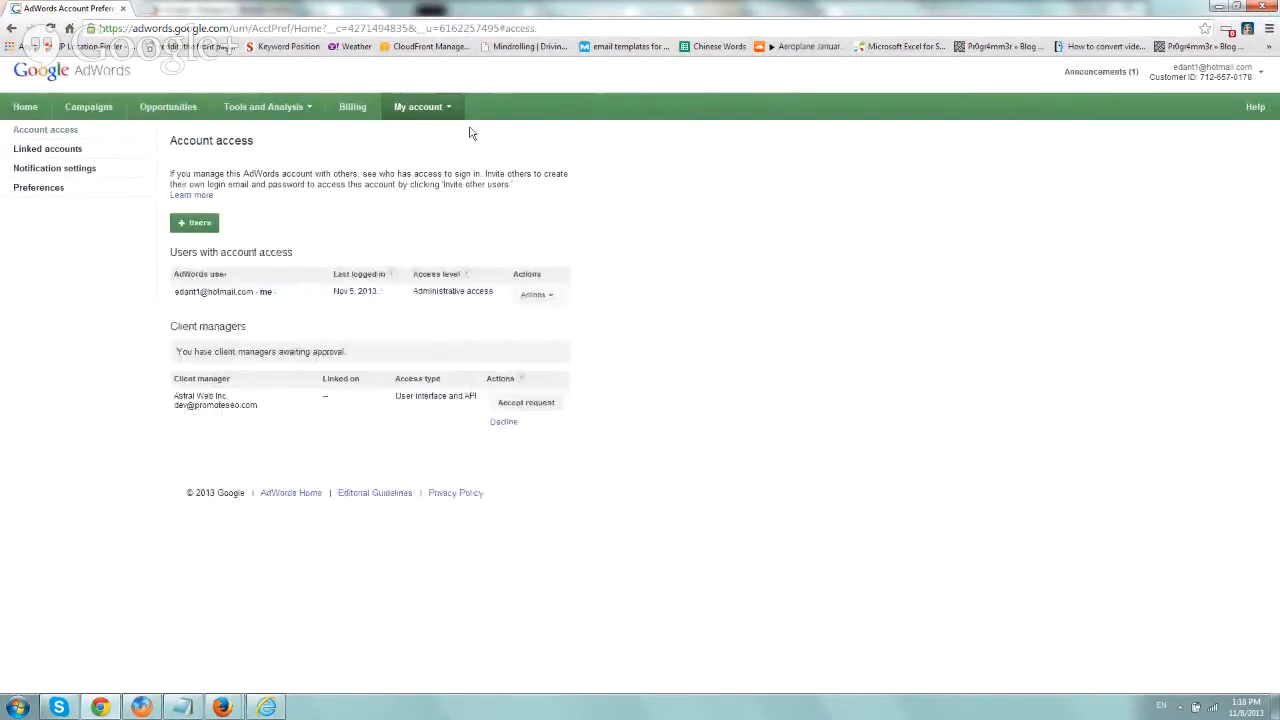
{"action": "double_click", "coordinate": [208, 324]}
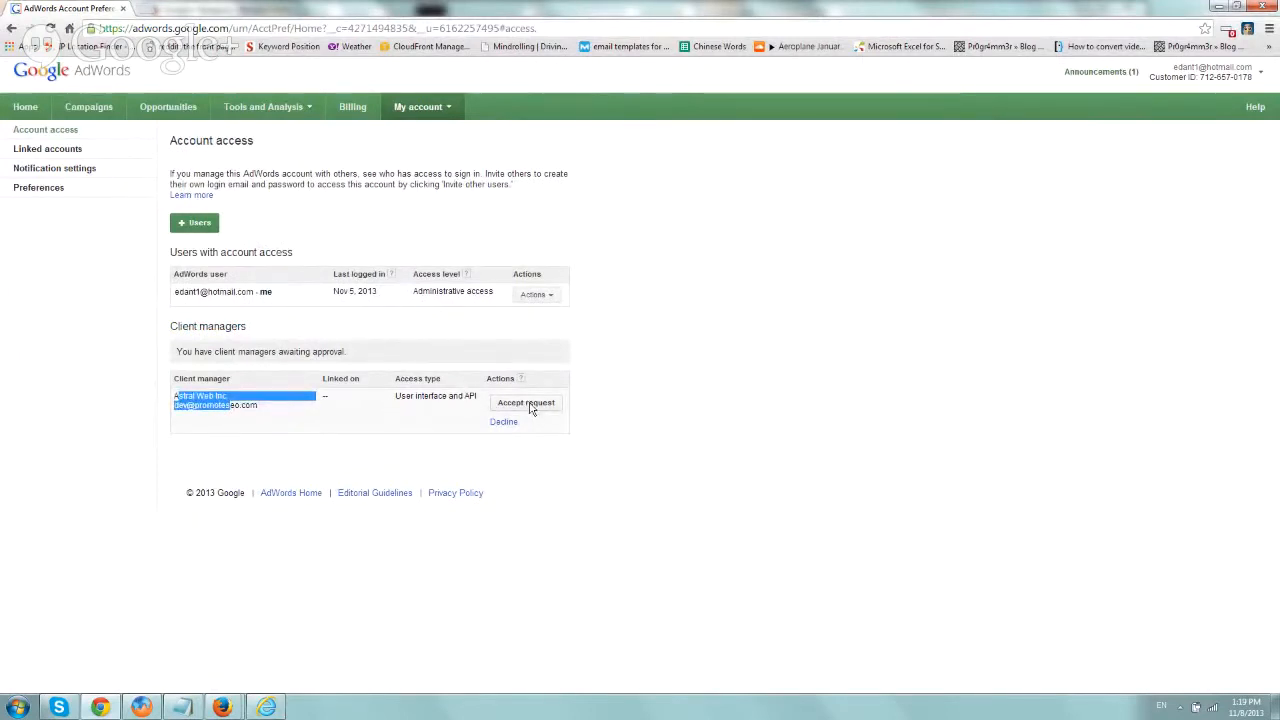
{"action": "left_click", "coordinate": [524, 402]}
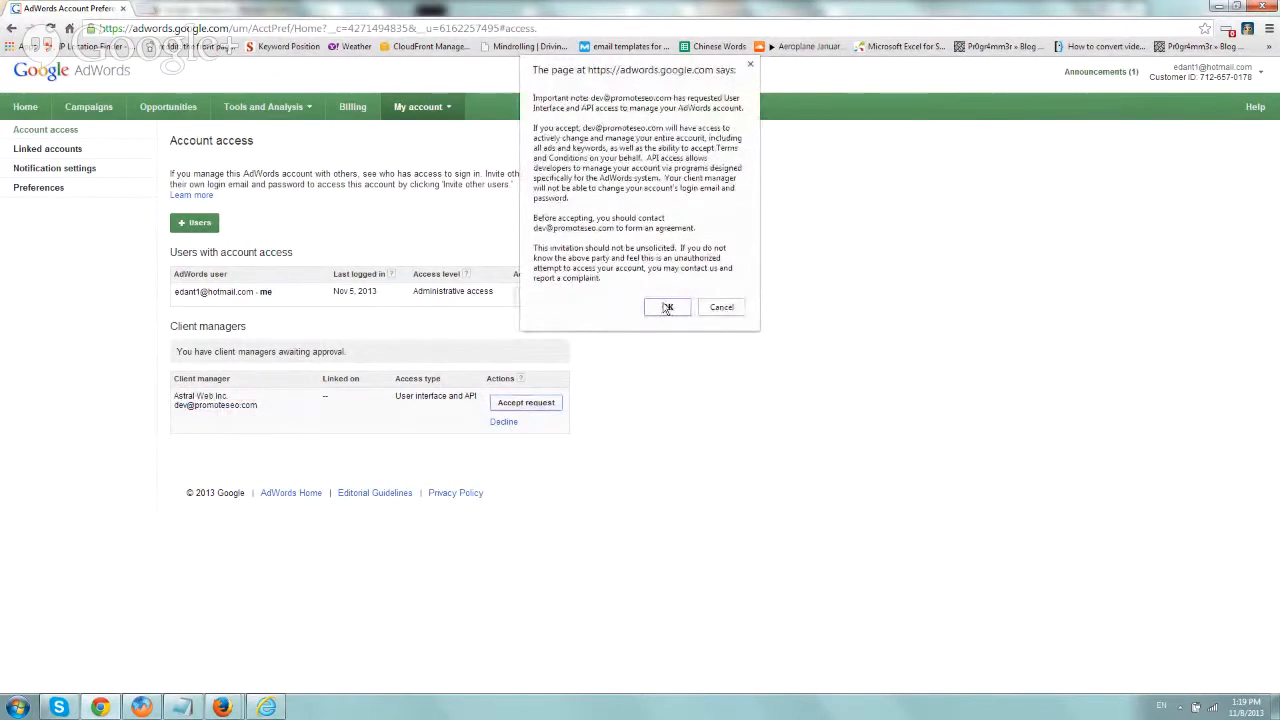
{"action": "left_click", "coordinate": [668, 308]}
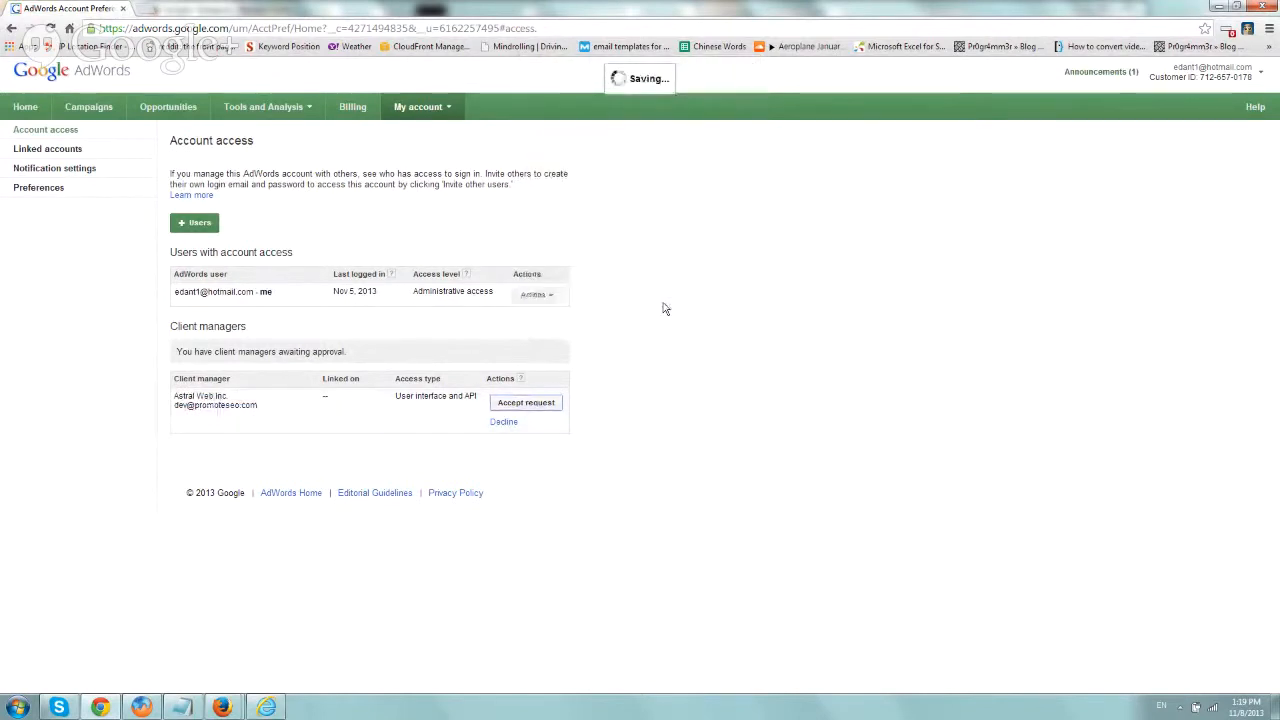